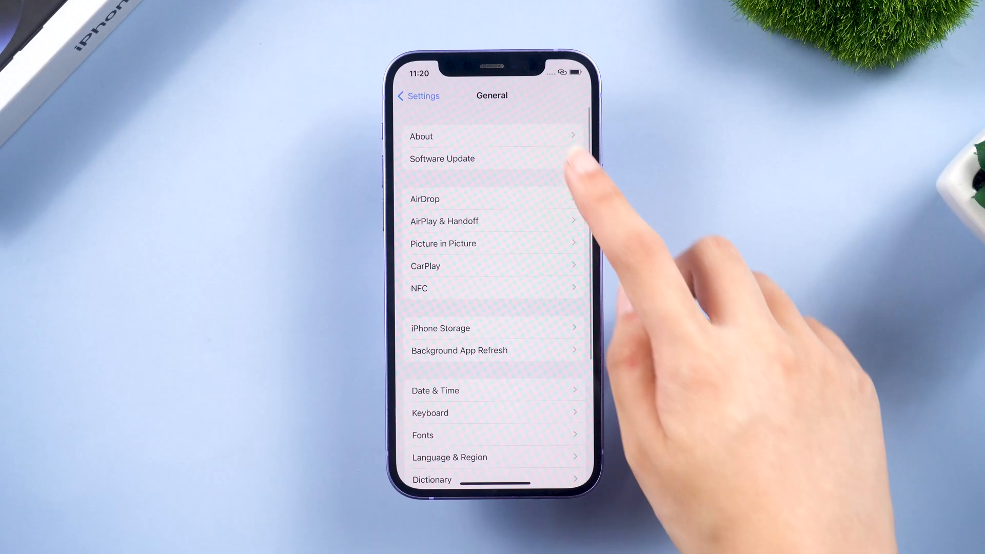
Step: Start the iOS 17 Beta 4 Download and Install from Software Update and agree to the iOS Terms and Conditions
{"action": "left_click", "coordinate": [441, 158]}
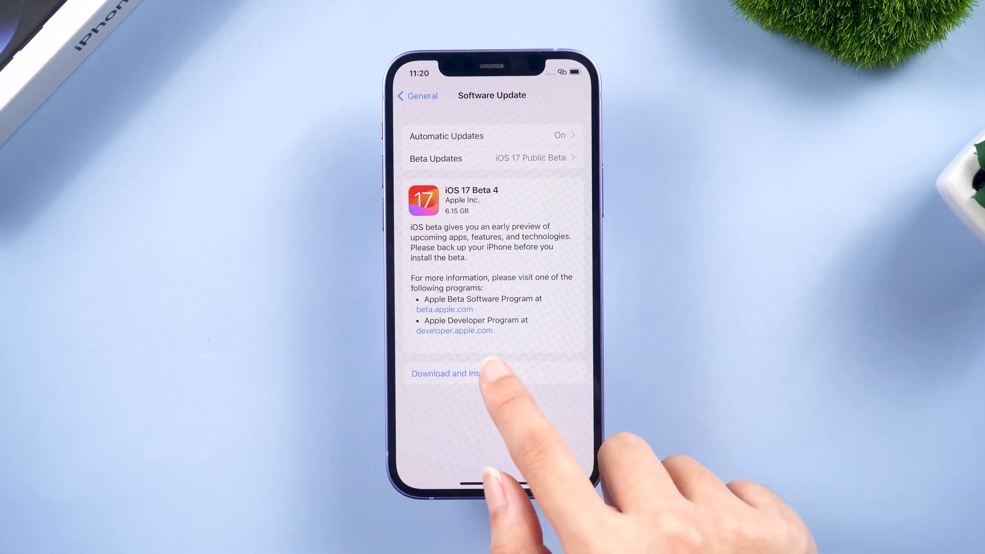
{"action": "left_click", "coordinate": [444, 373]}
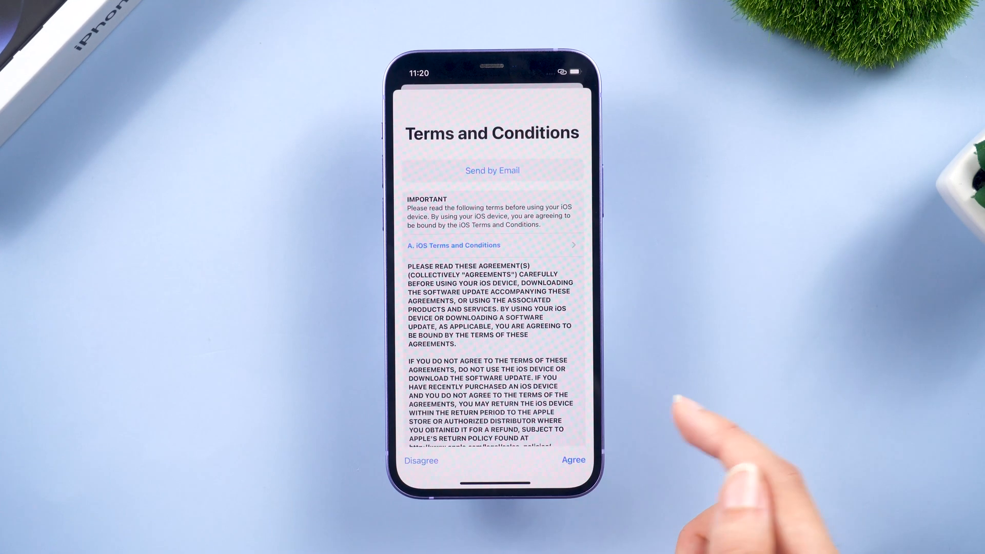
{"action": "left_click", "coordinate": [572, 460]}
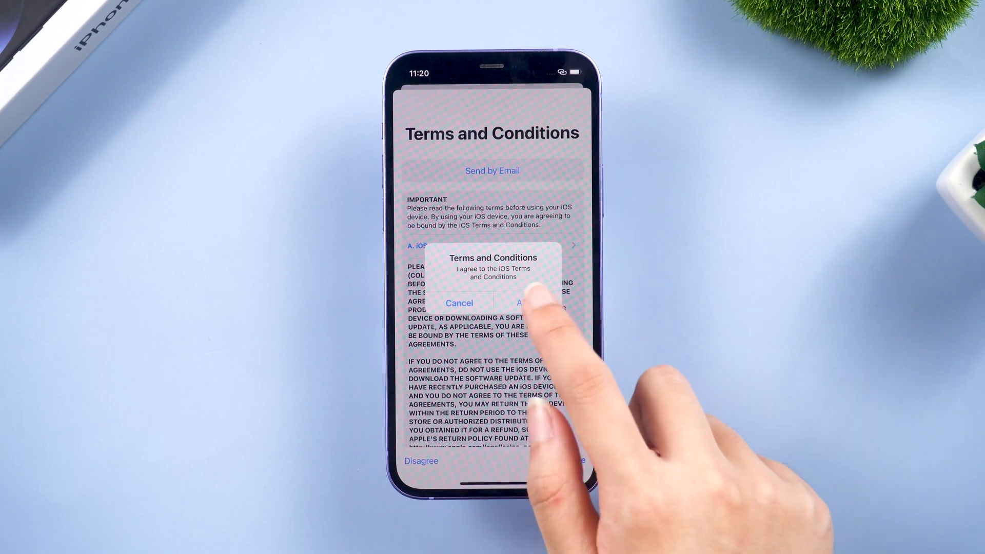
{"action": "left_click", "coordinate": [530, 303]}
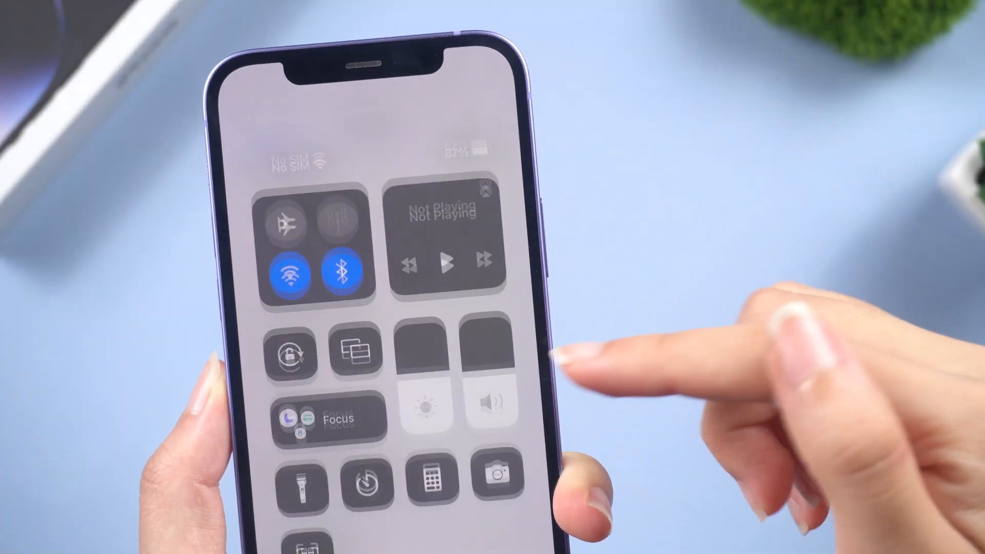
Step: Reach the full WLAN settings from the Control Center connectivity tile
{"action": "left_click", "coordinate": [313, 242]}
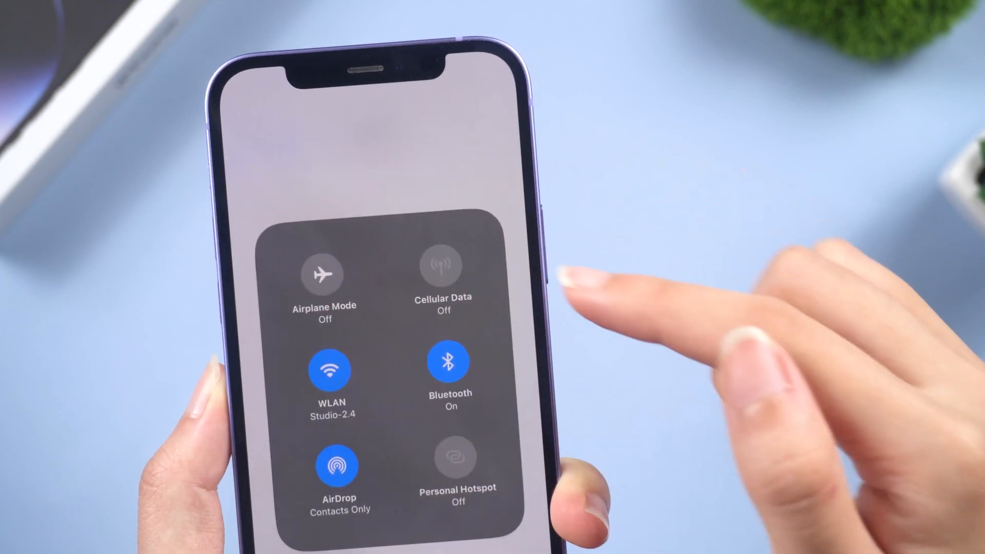
{"action": "left_click", "coordinate": [332, 369]}
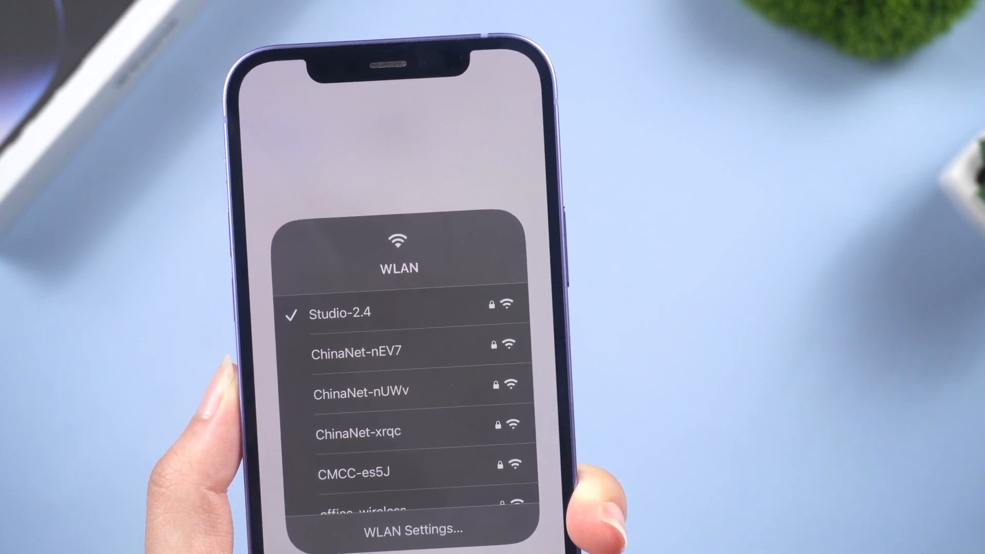
{"action": "left_click", "coordinate": [400, 530]}
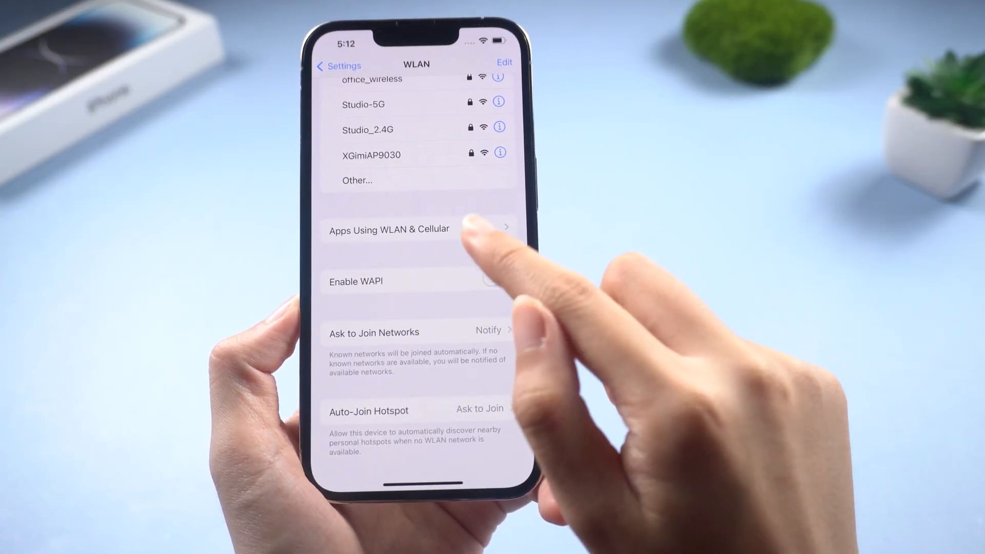
Step: Under Apps Using WLAN & Cellular, allow the Settings app to use WLAN & Cellular Data
{"action": "left_click", "coordinate": [389, 228]}
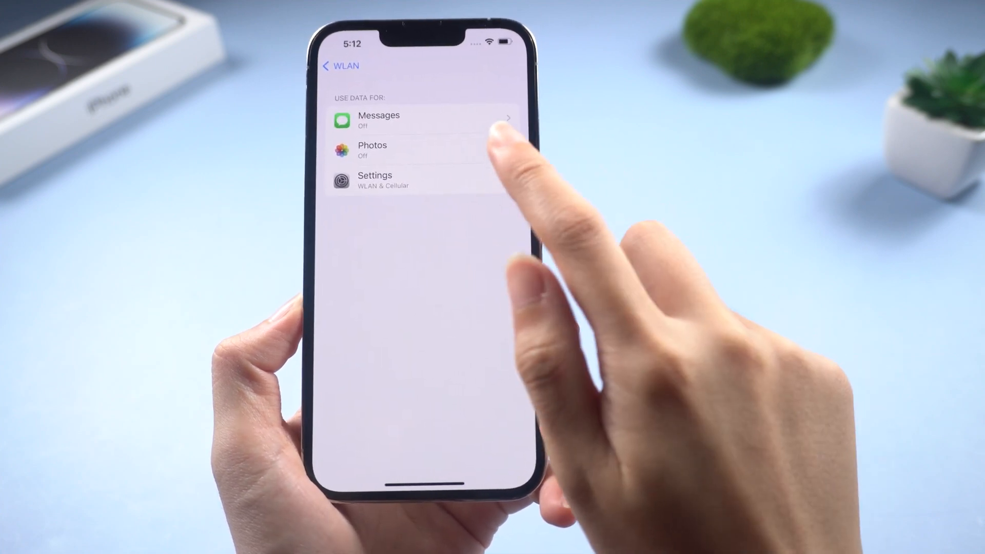
{"action": "left_click", "coordinate": [375, 181]}
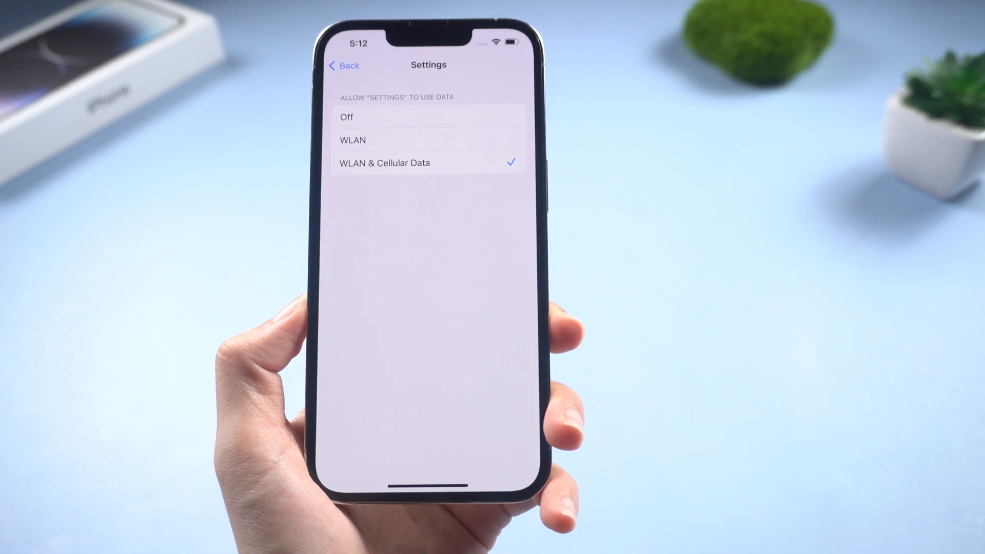
{"action": "left_click", "coordinate": [344, 64]}
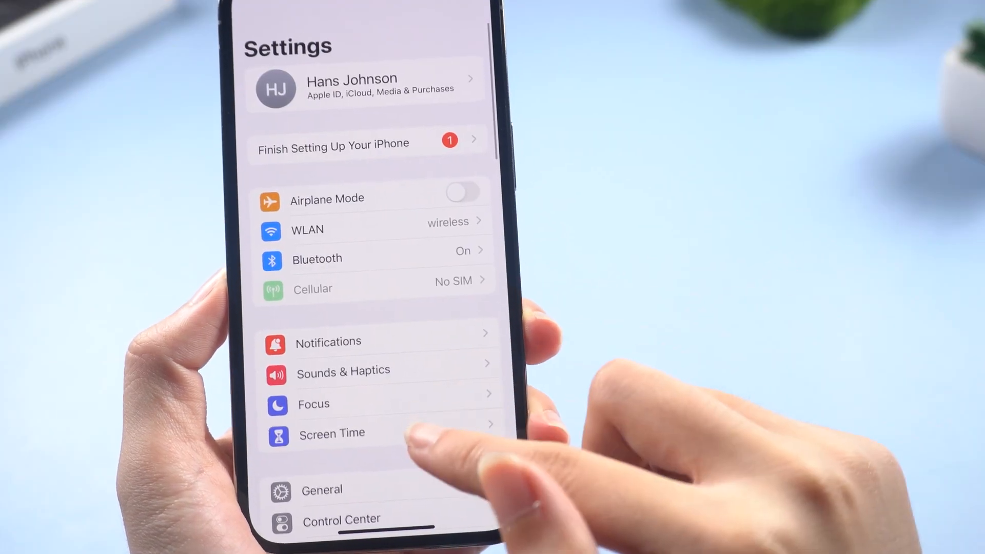
Step: Reset Network Settings to factory defaults via General > Transfer or Reset iPhone > Reset
{"action": "scroll", "scroll_direction": "down", "scroll_amount": 3}
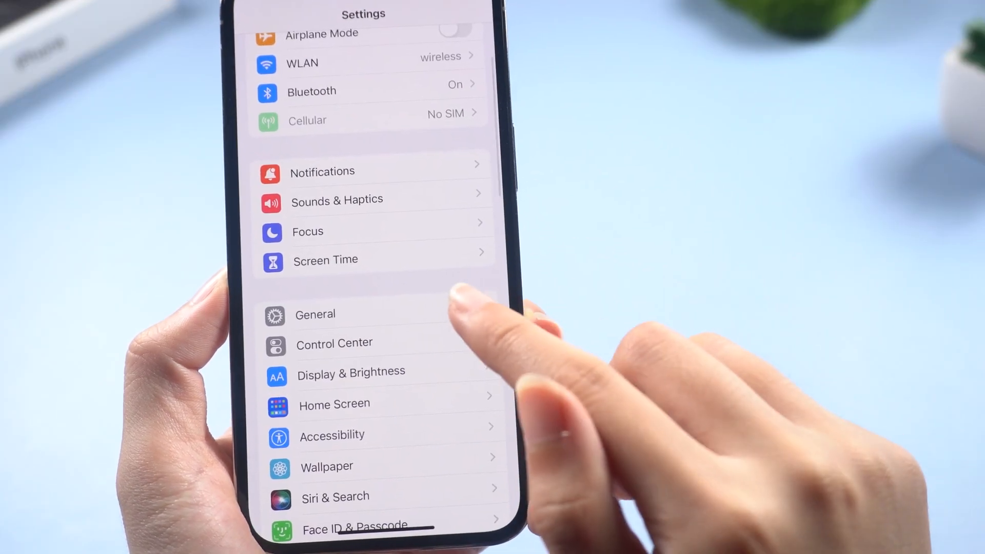
{"action": "left_click", "coordinate": [315, 314]}
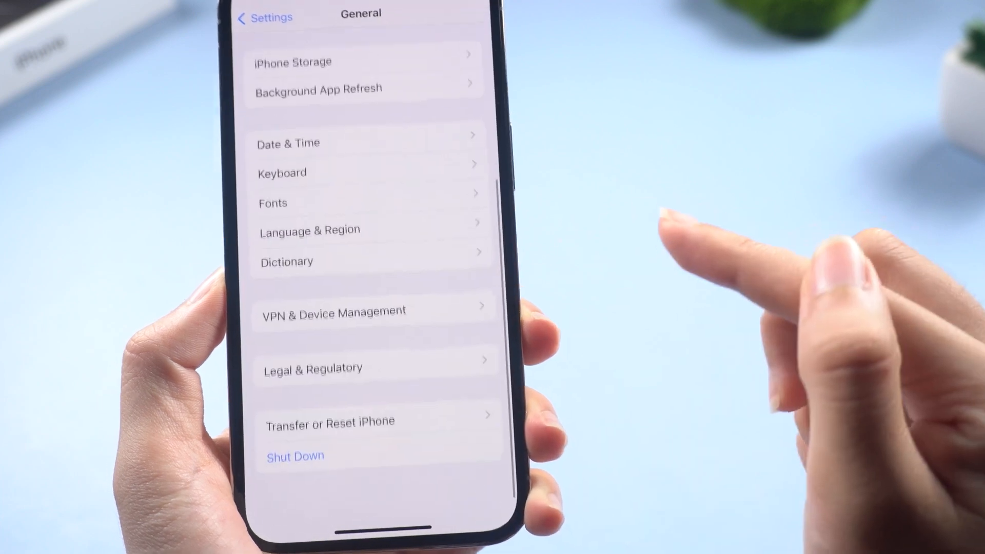
{"action": "left_click", "coordinate": [329, 421]}
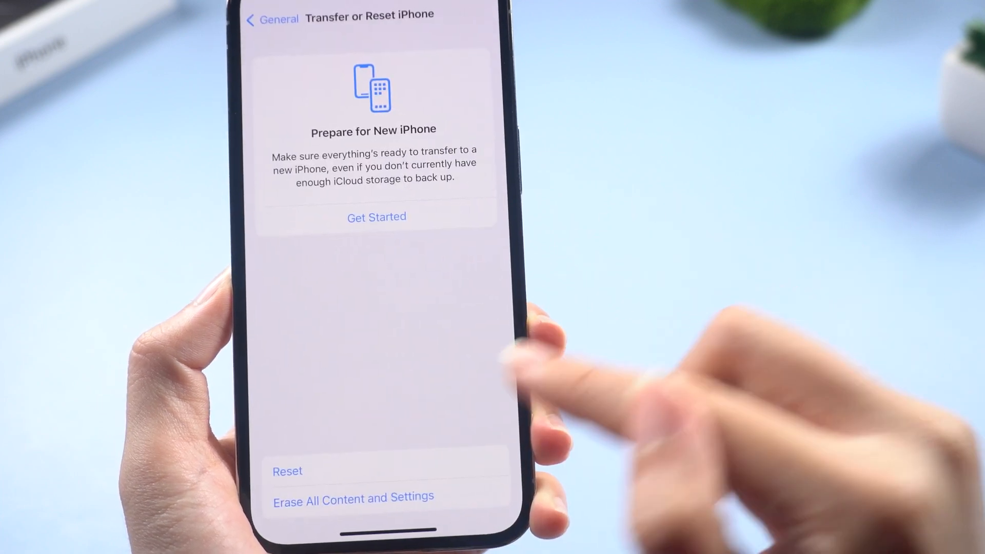
{"action": "left_click", "coordinate": [287, 471]}
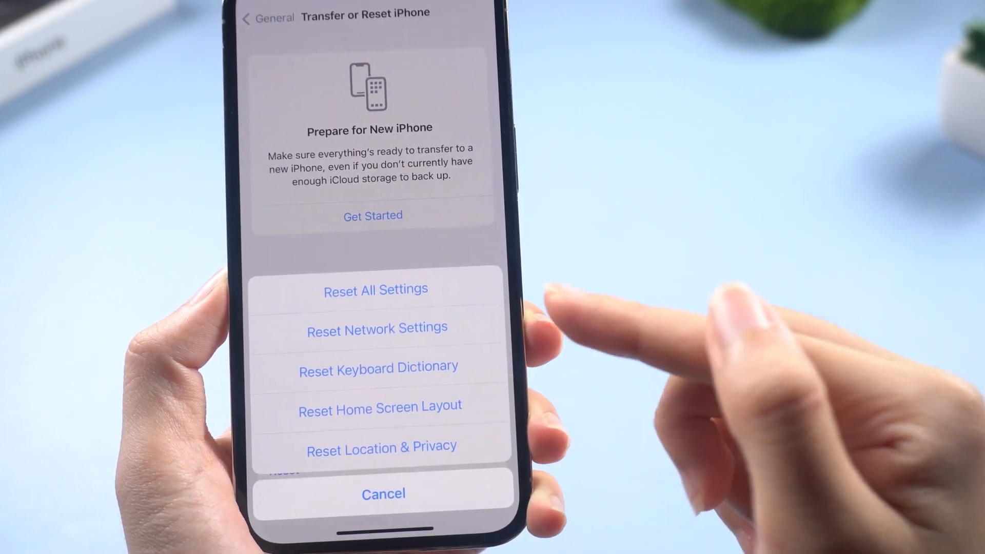
{"action": "left_click", "coordinate": [377, 327]}
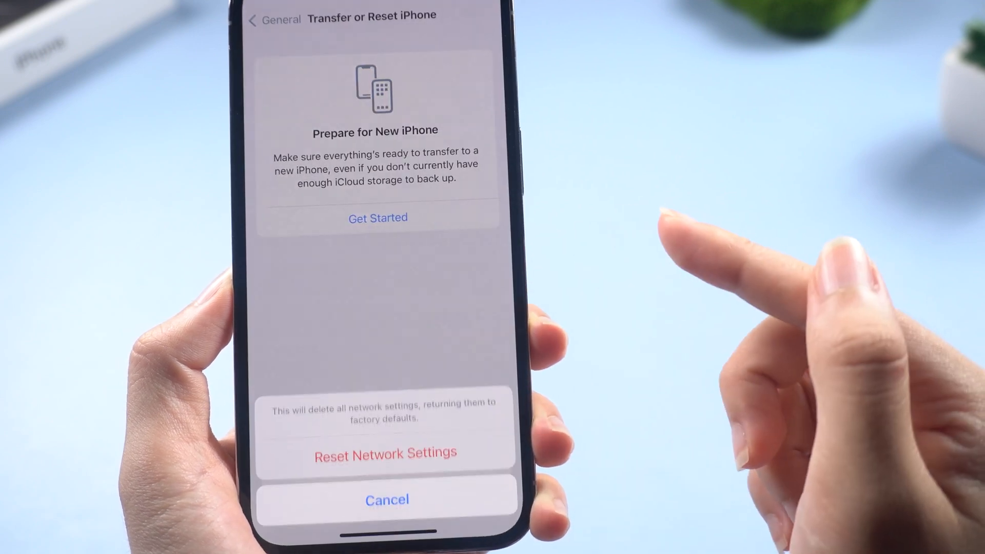
{"action": "left_click", "coordinate": [387, 453]}
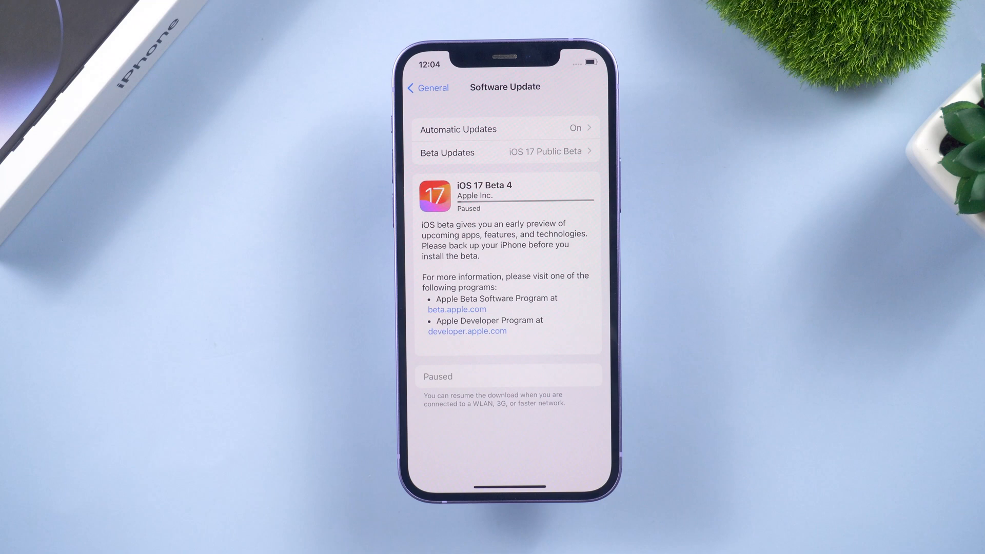
Step: Delete the downloaded iOS 17 Beta 4 update from iPhone Storage and return to General
{"action": "left_click", "coordinate": [426, 87]}
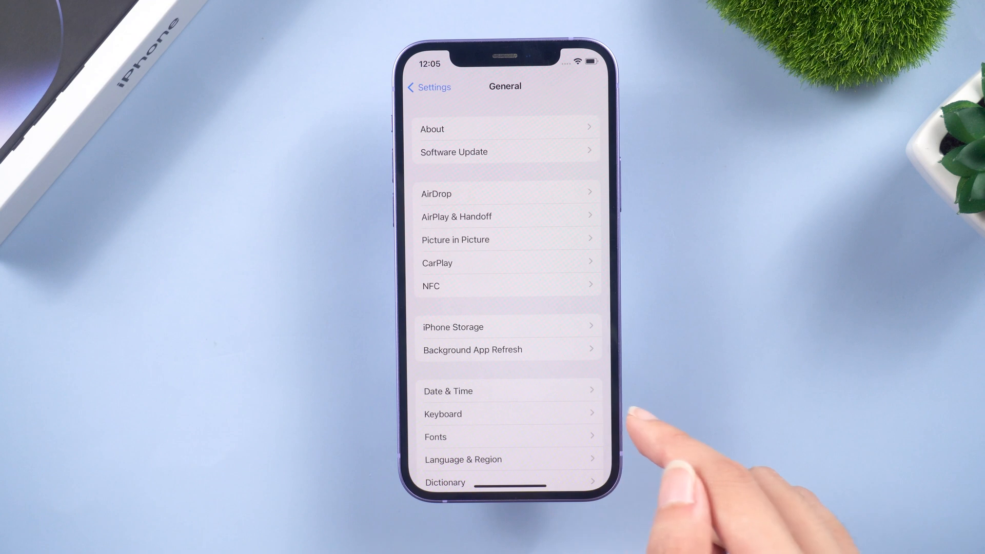
{"action": "left_click", "coordinate": [453, 326]}
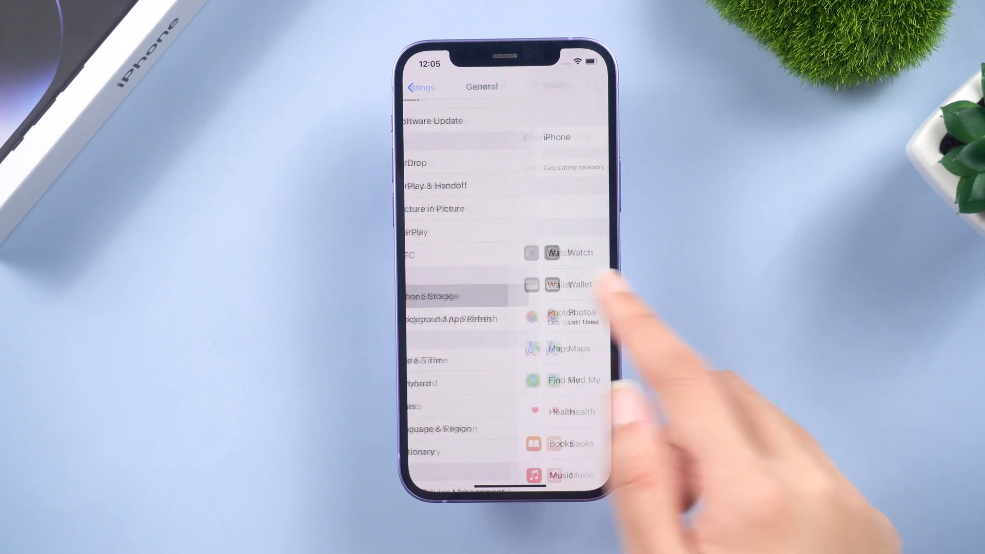
{"action": "left_click", "coordinate": [431, 295]}
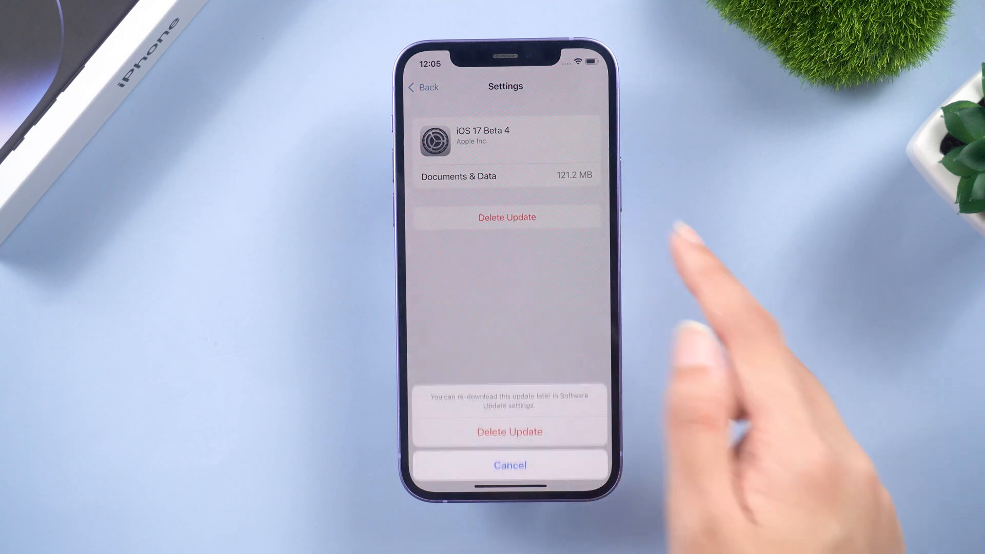
{"action": "left_click", "coordinate": [510, 465]}
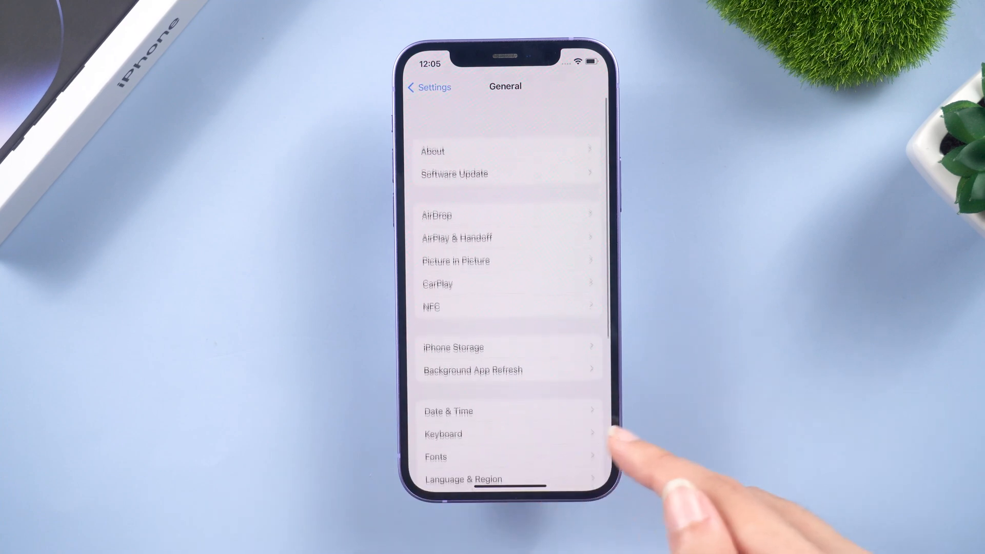
{"action": "left_click", "coordinate": [455, 174]}
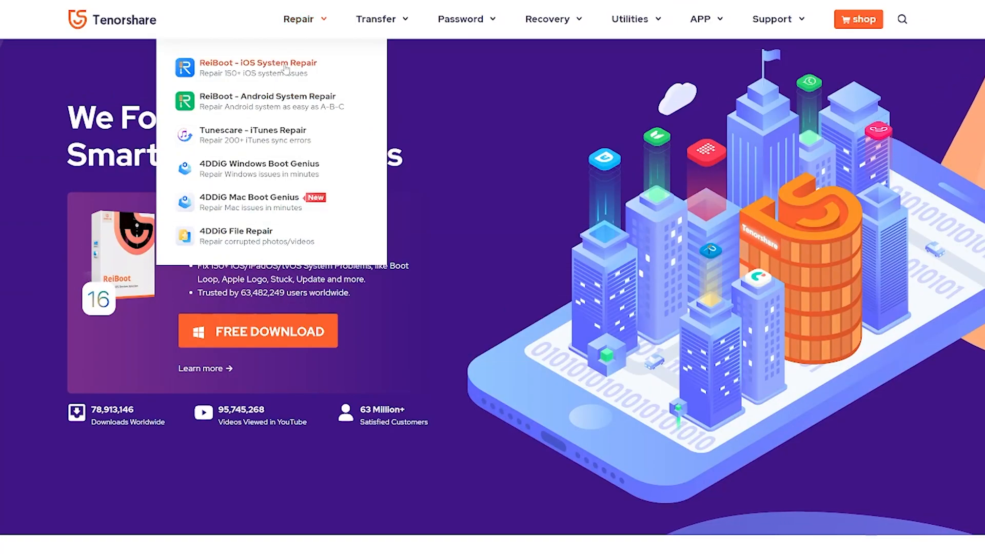
Step: Reach the ReiBoot - iOS System Repair product page from the Tenorshare Repair menu
{"action": "left_click", "coordinate": [258, 68]}
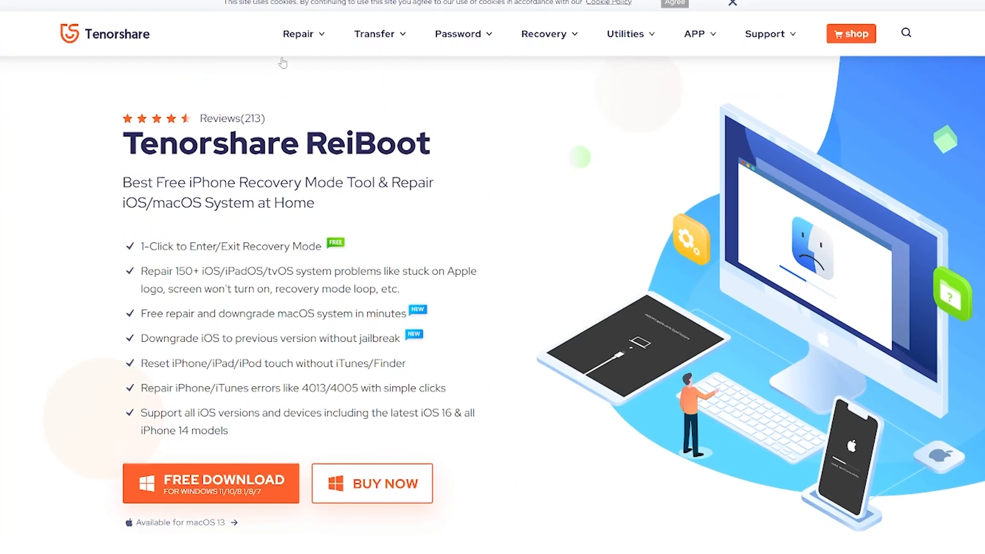
{"action": "scroll", "scroll_direction": "down", "scroll_amount": 3}
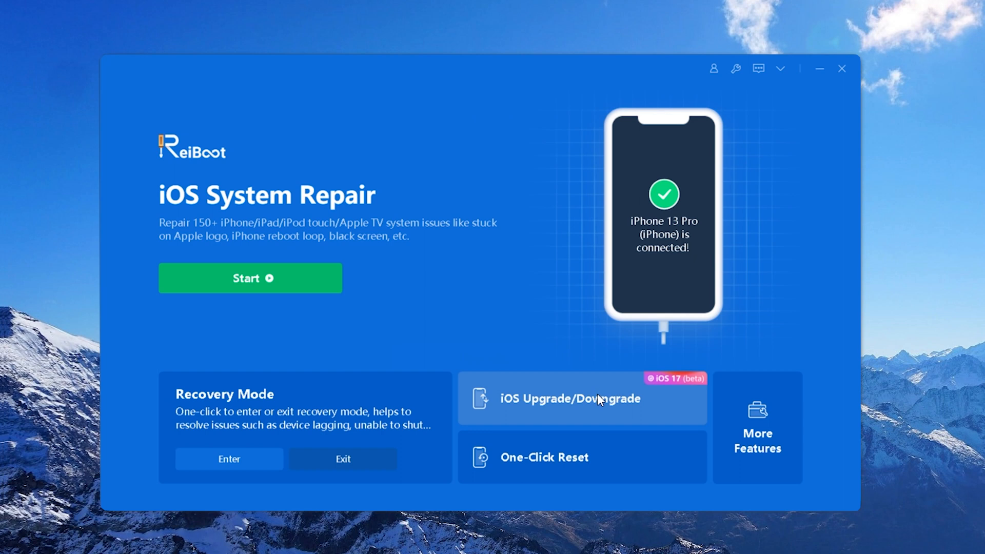
Step: Start ReiBoot's iOS Upgrade for the iPhone 13 Pro and select firmware version 17.0beta6
{"action": "left_click", "coordinate": [581, 398]}
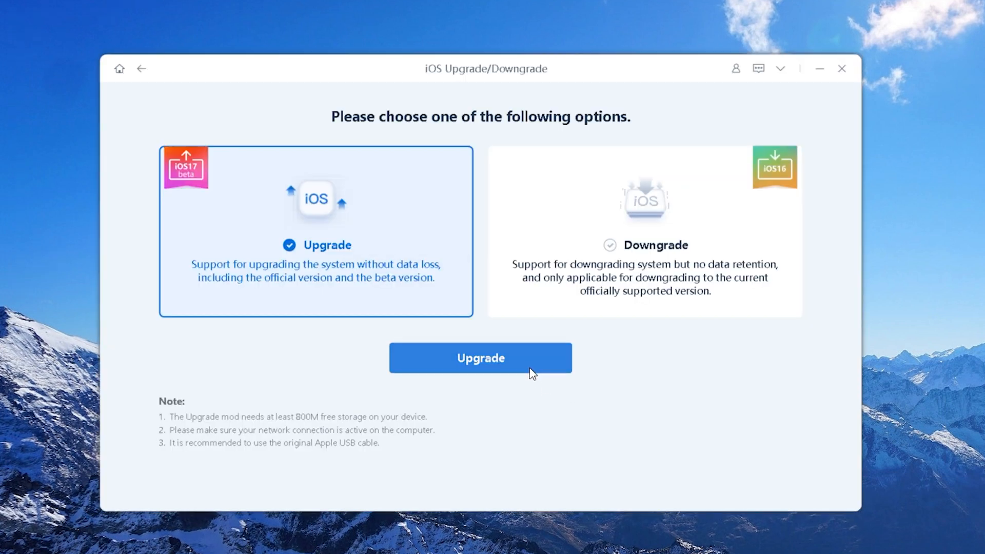
{"action": "left_click", "coordinate": [480, 357]}
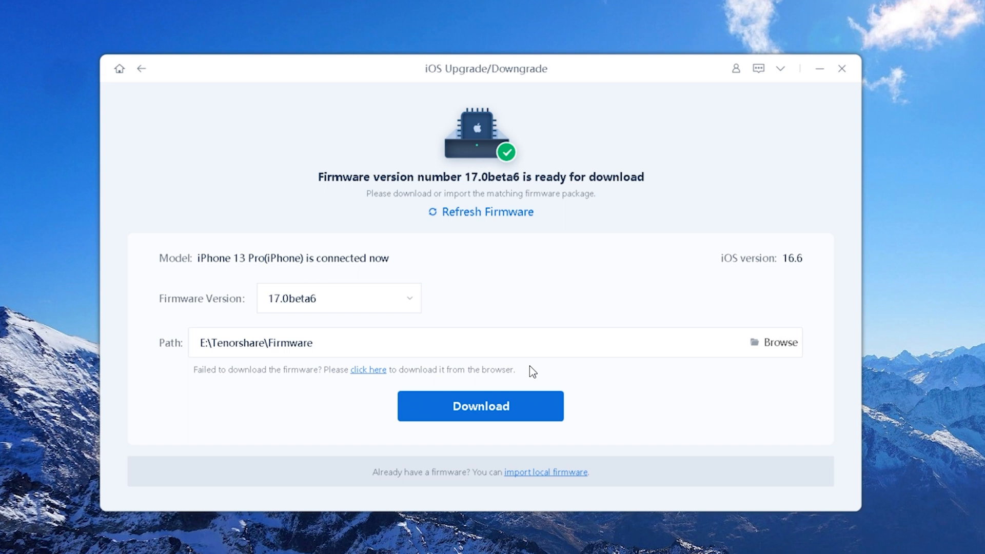
{"action": "left_click", "coordinate": [338, 297]}
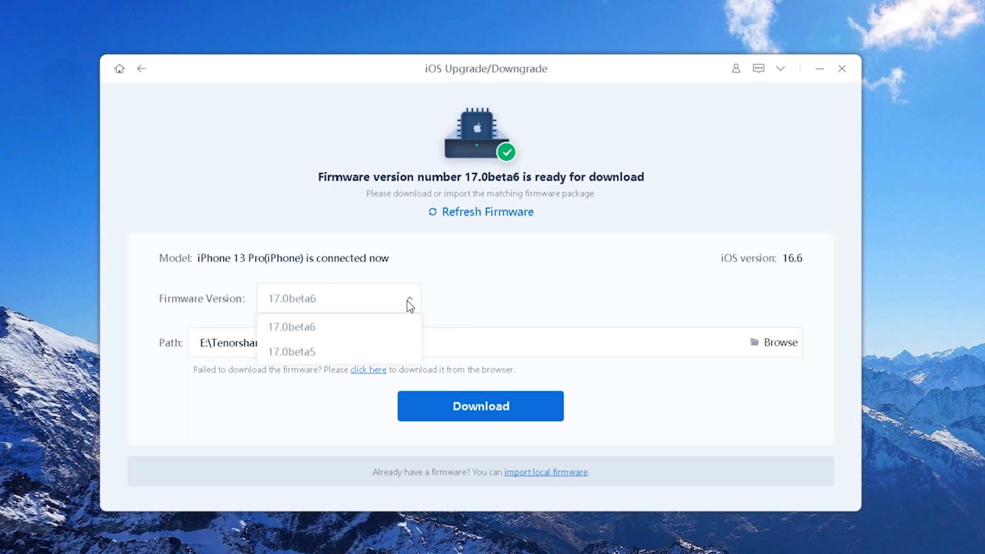
{"action": "left_click", "coordinate": [479, 405]}
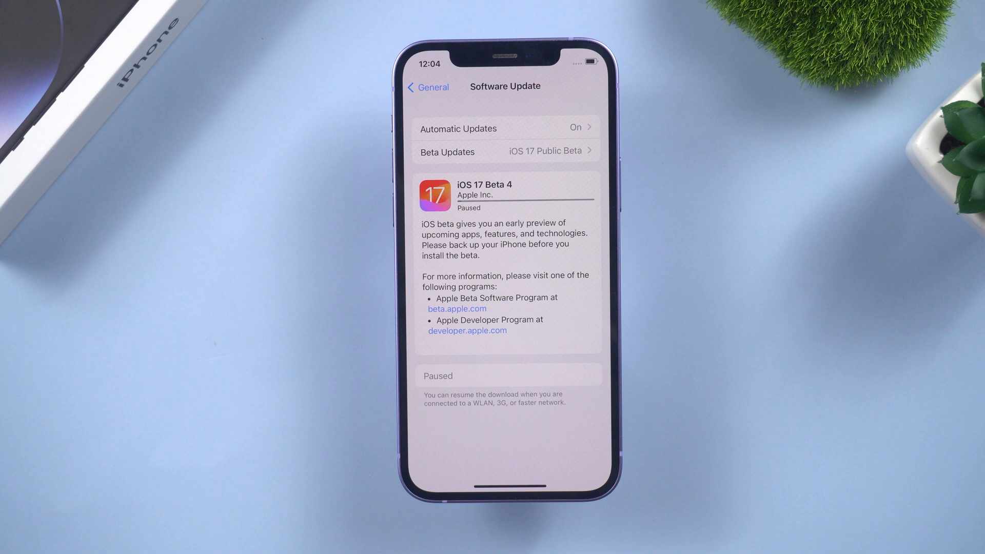
Step: Request deletion of the iOS 17 Beta 4 update again from iPhone Storage
{"action": "left_click", "coordinate": [426, 86]}
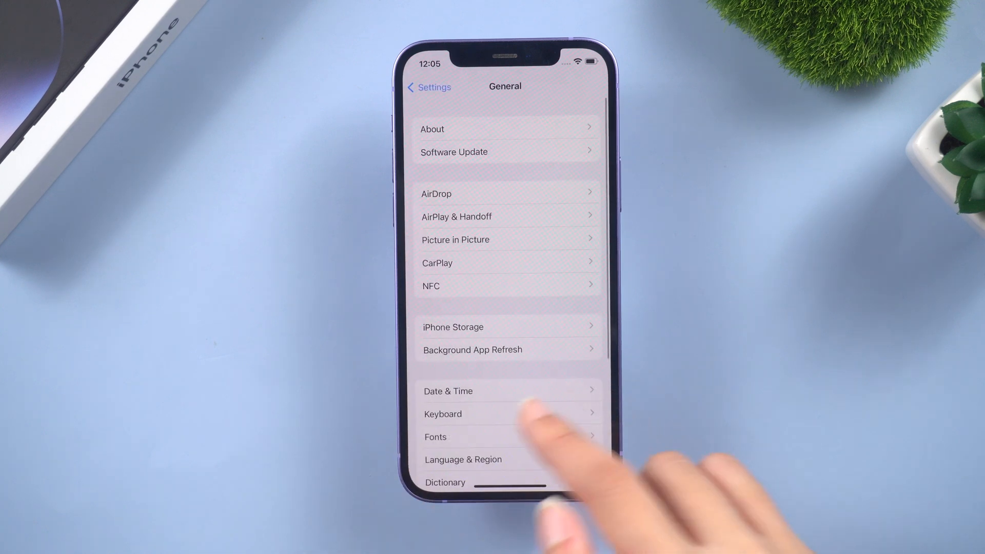
{"action": "left_click", "coordinate": [453, 326]}
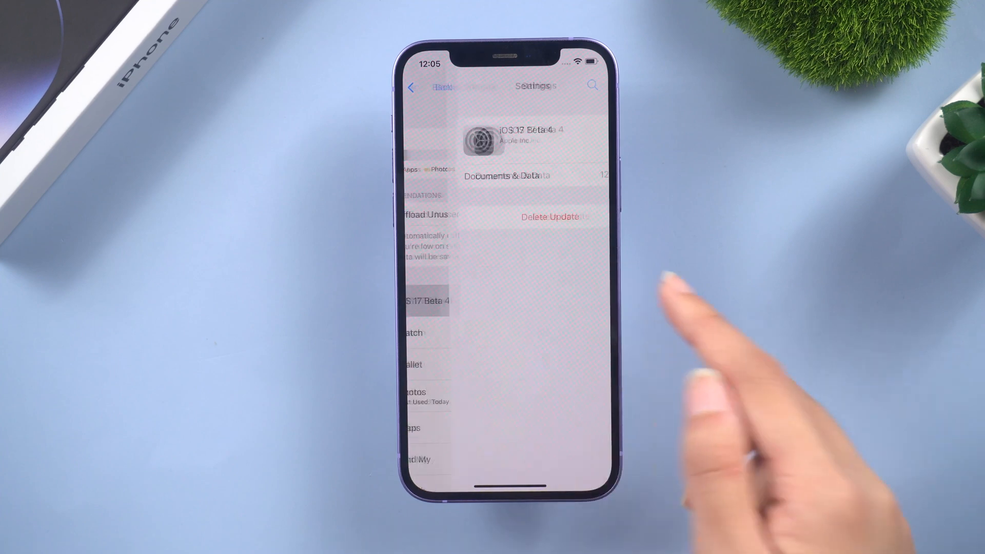
{"action": "left_click", "coordinate": [506, 217]}
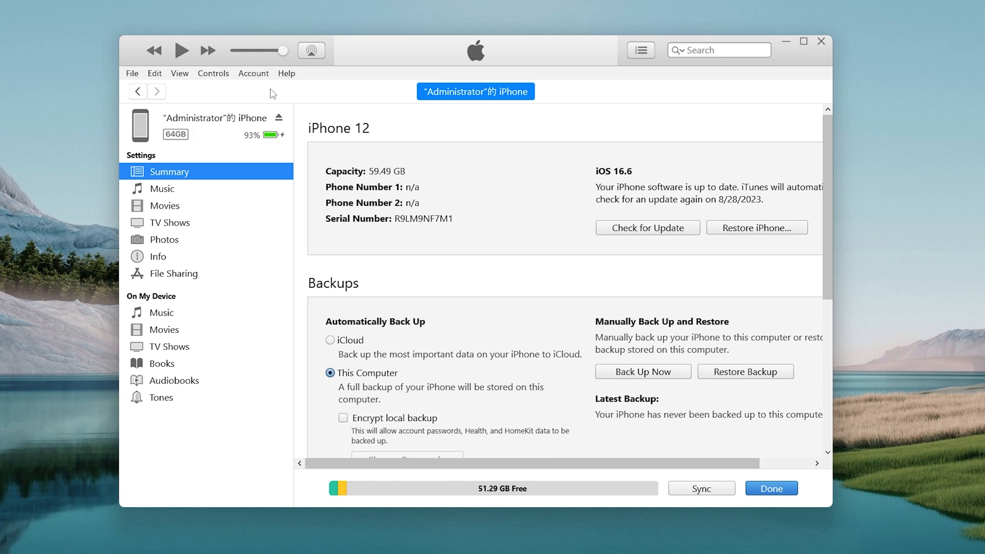
{"action": "mouse_move", "coordinate": [612, 231]}
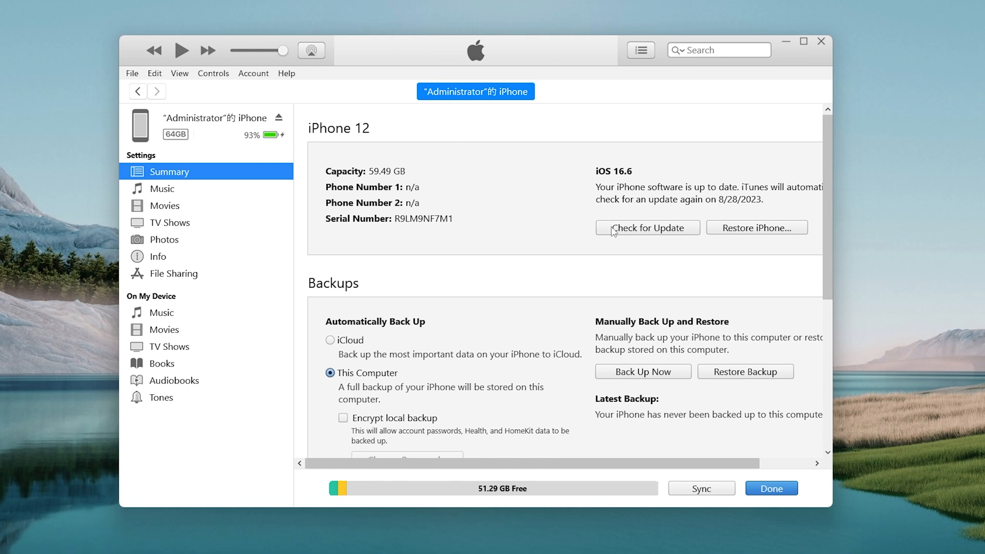
{"action": "mouse_move", "coordinate": [670, 247]}
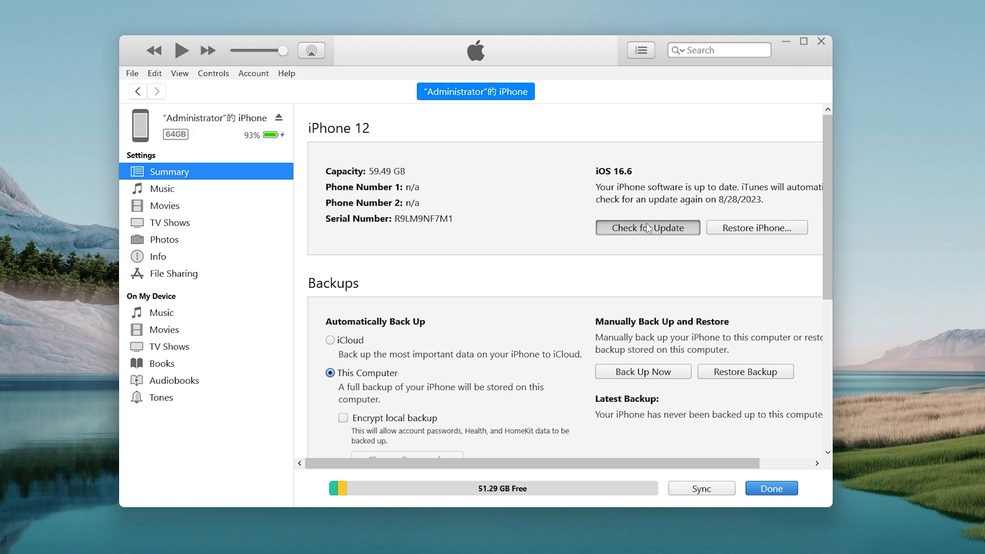
{"action": "left_click", "coordinate": [647, 228]}
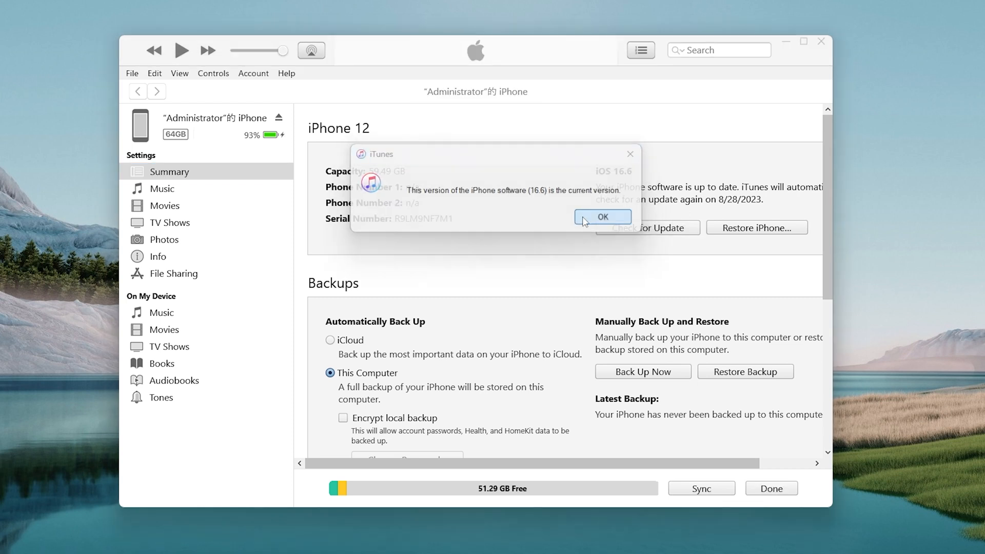
{"action": "left_click", "coordinate": [602, 216]}
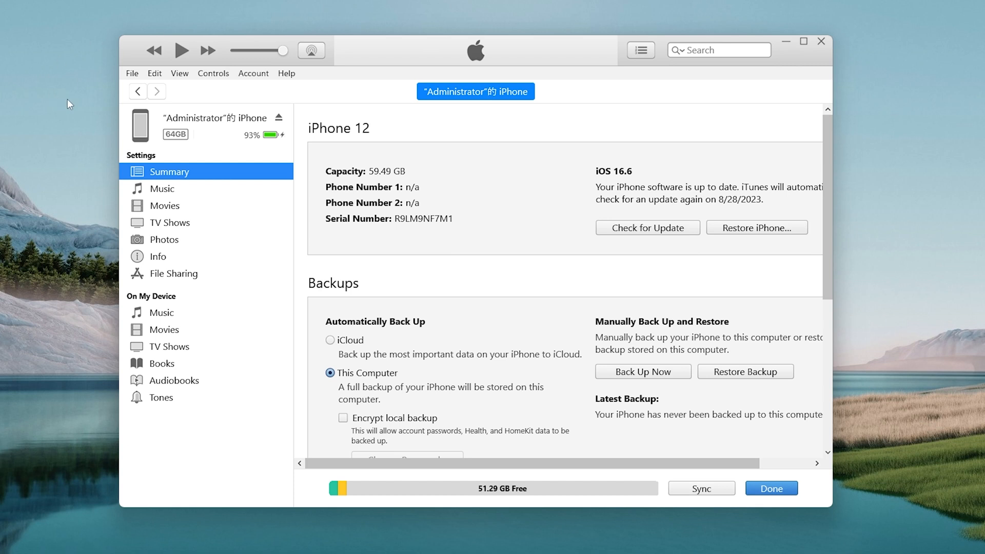